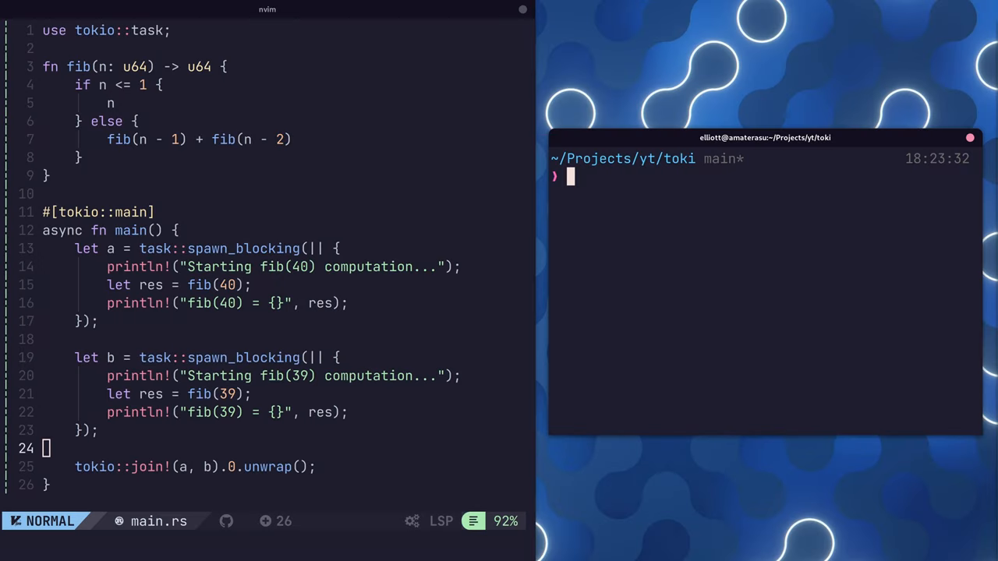
# Run the spawn_blocking Fibonacci task example with cargo run -q in the terminal
pyautogui.write('cargo run -q')
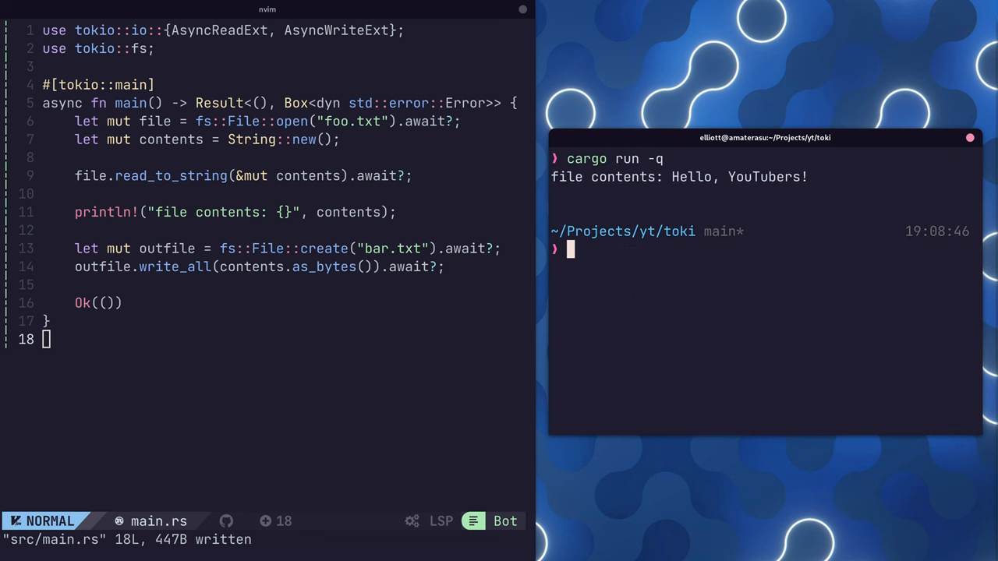
# Show the contents of the written bar.txt with cat in the terminal
pyautogui.write('cat bar.txt')
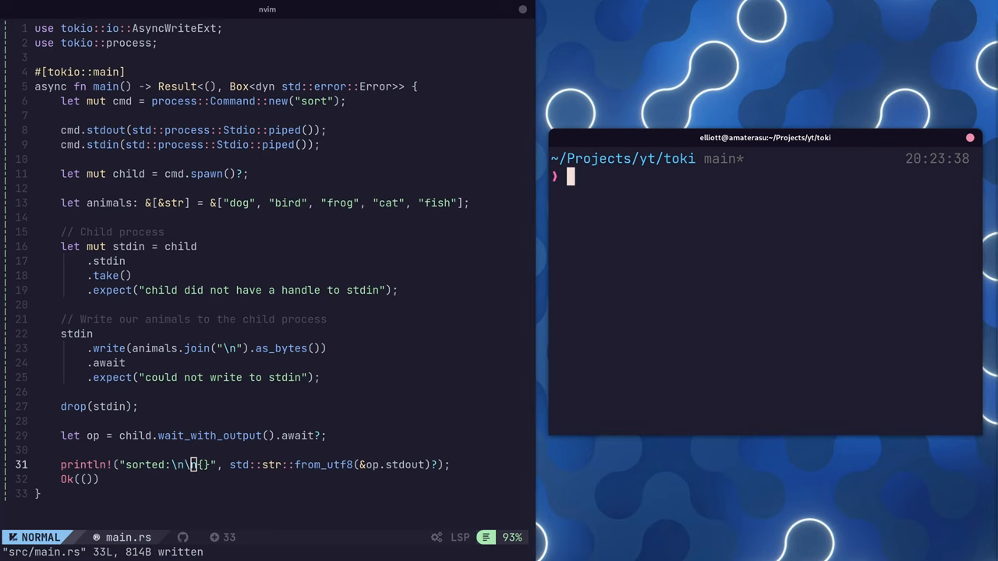
# Run the process example piping animal names to sort with cargo run -q
pyautogui.write('cargo run -q')
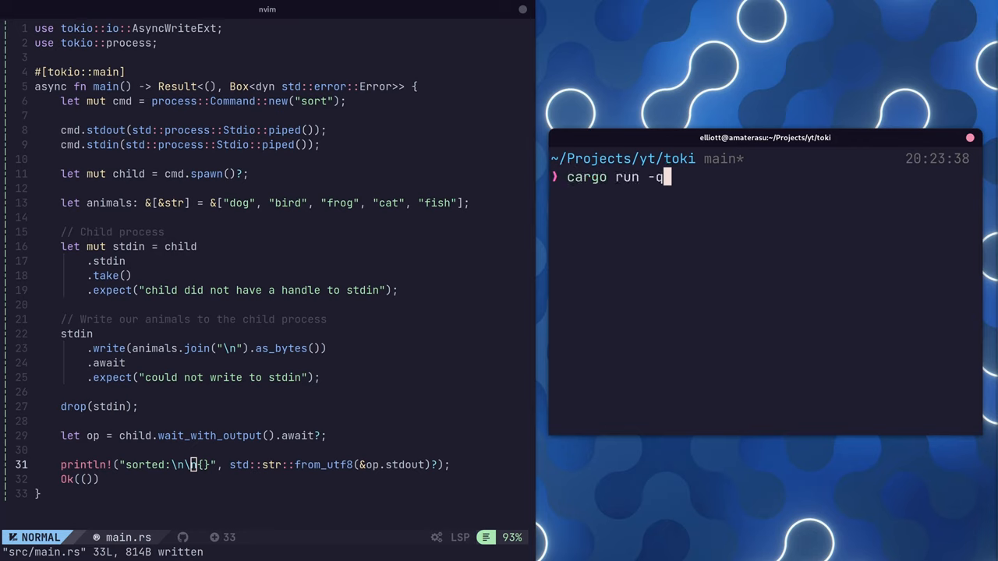
pyautogui.press('Return')
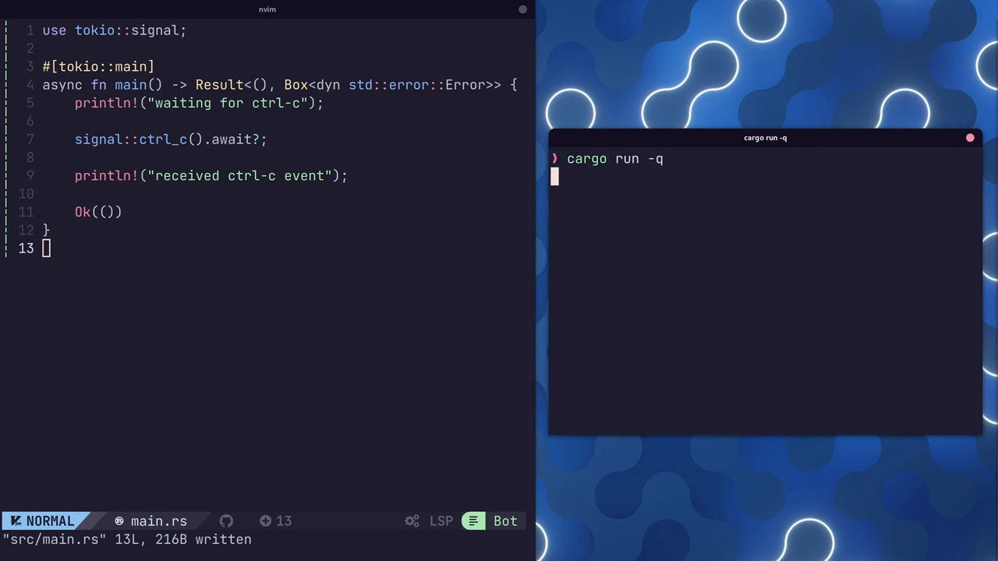
# Interrupt the waiting signal example with Ctrl+C to trigger its handler
pyautogui.press('ctrl+c')
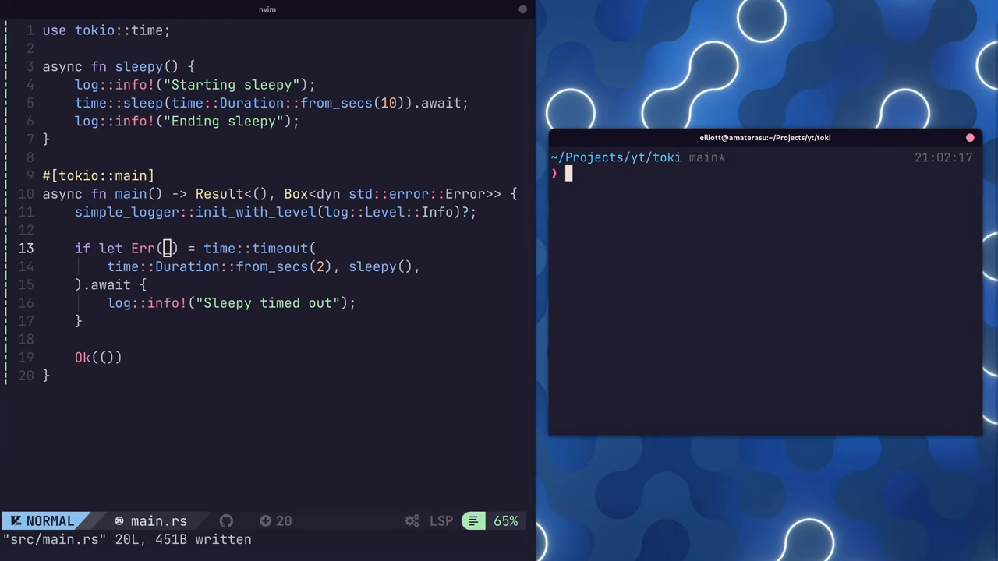
# Enter cargo run -q in the terminal for the two-second timeout example, not yet executed
pyautogui.write('cargo run -q')
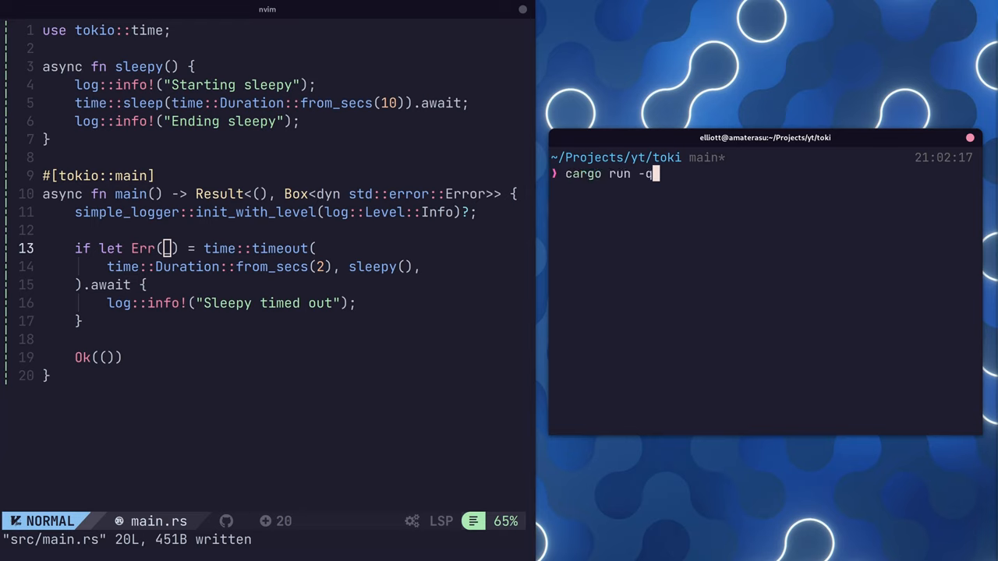